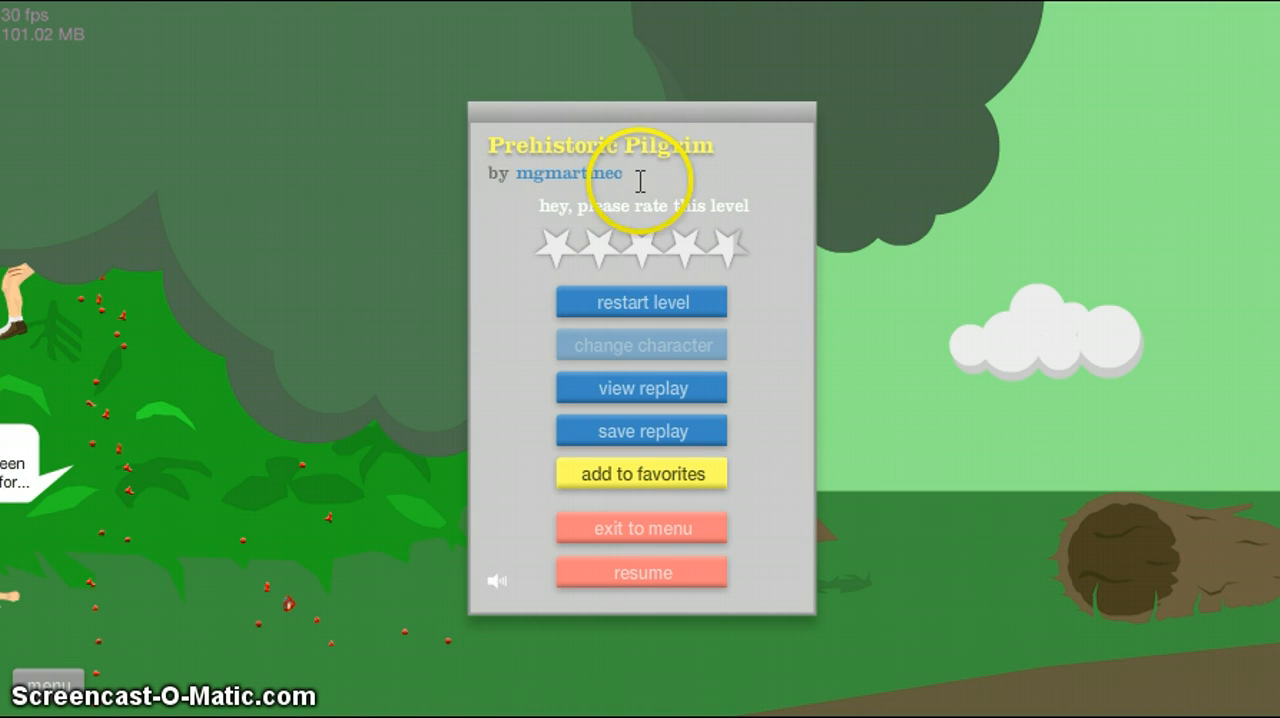
pyautogui.moveTo(530, 210)
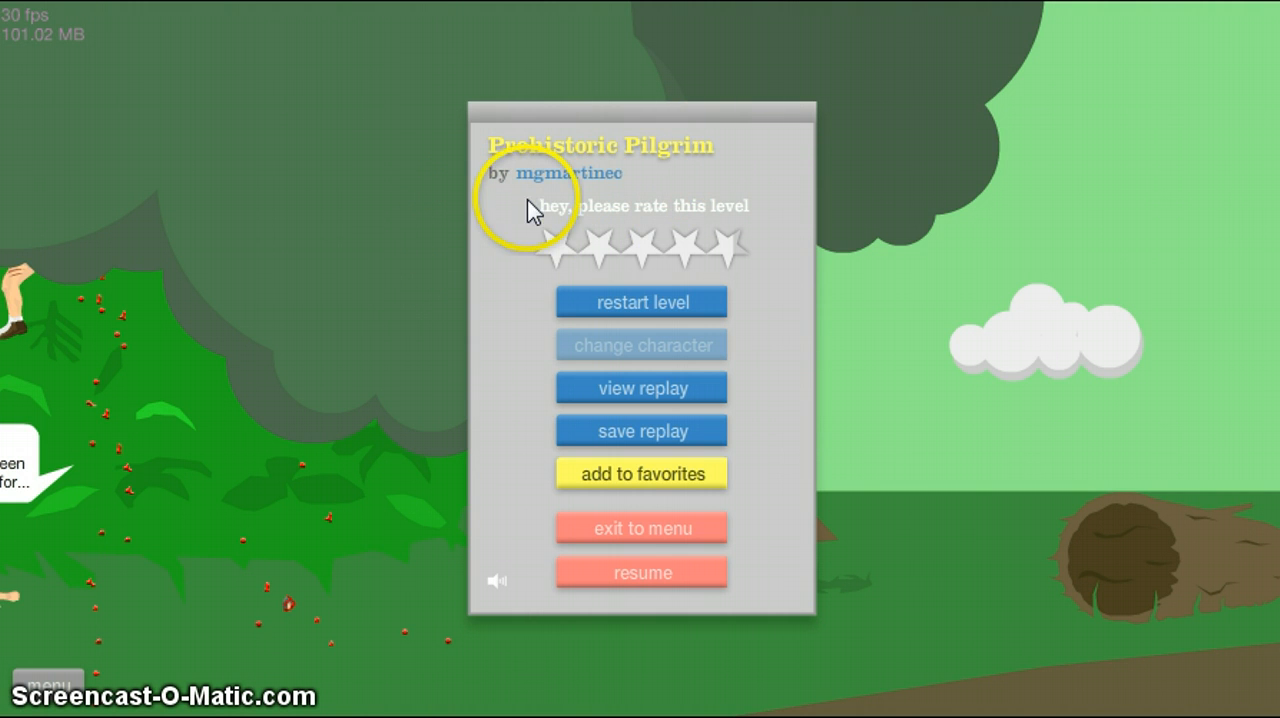
pyautogui.moveTo(575, 180)
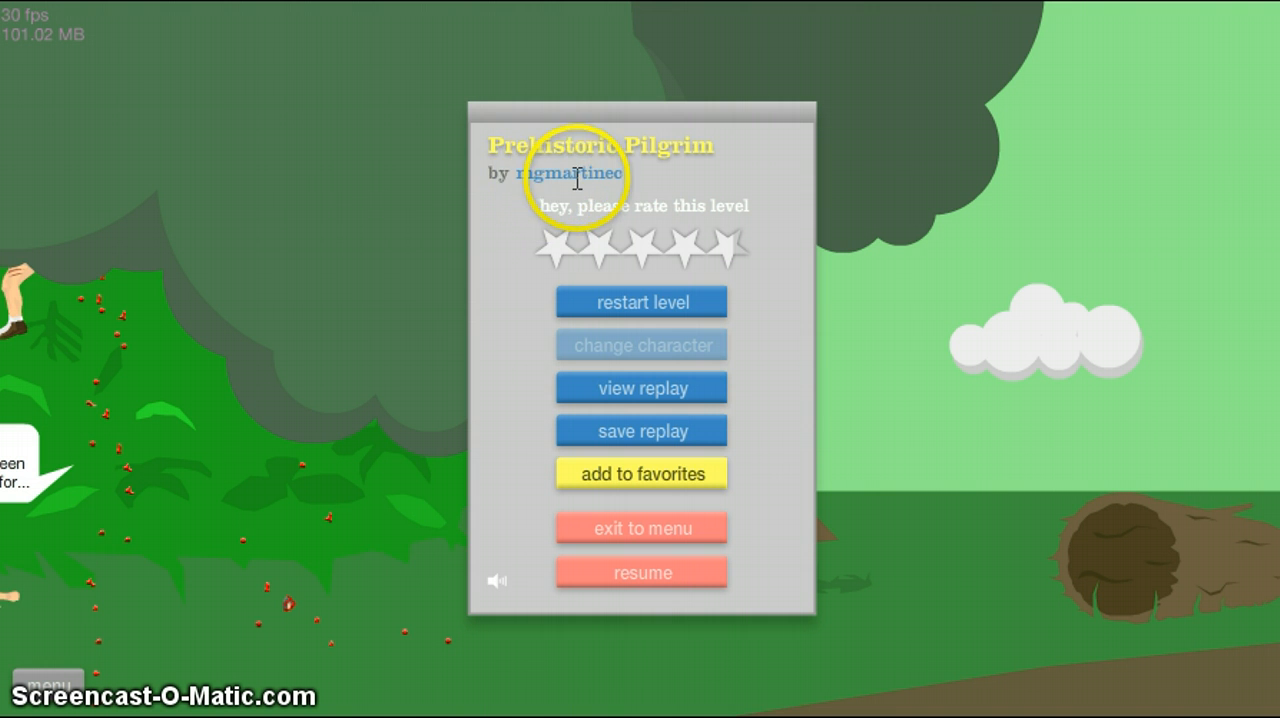
# - Start another Prehistoric Pilgrim attempt, riding into the dinosaur area before pausing
pyautogui.click(641, 572)
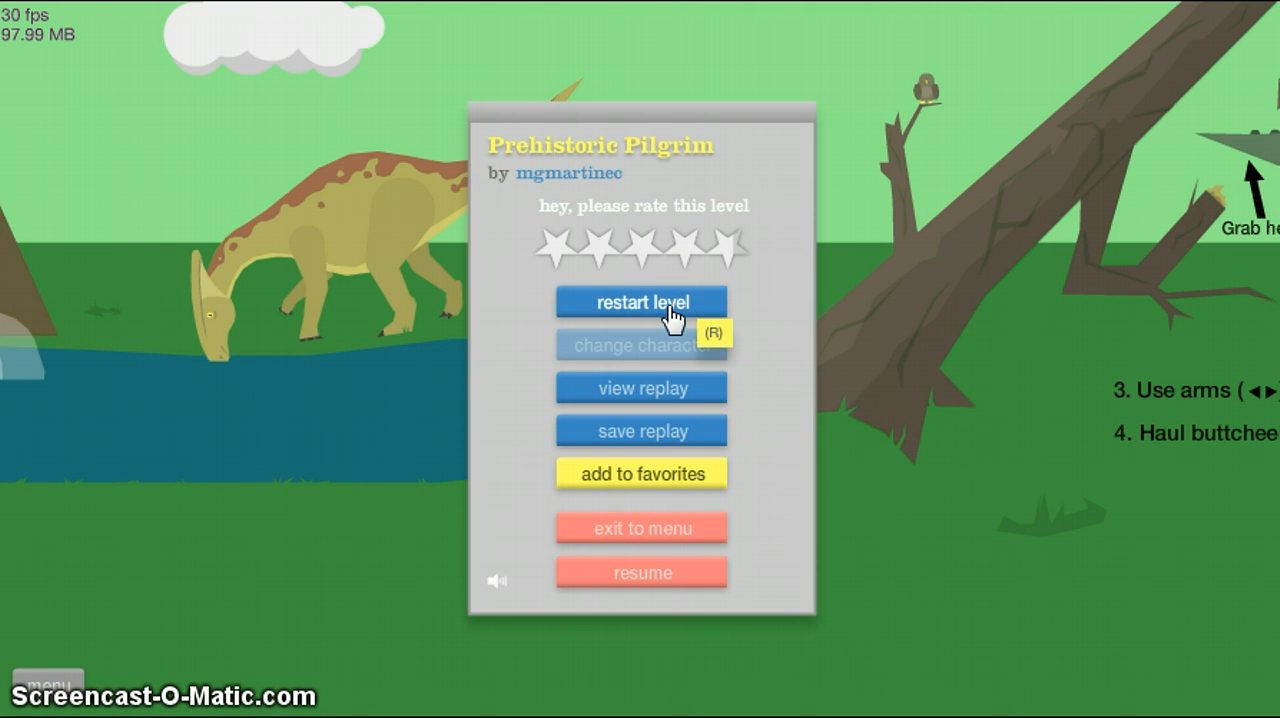
pyautogui.moveTo(673, 320)
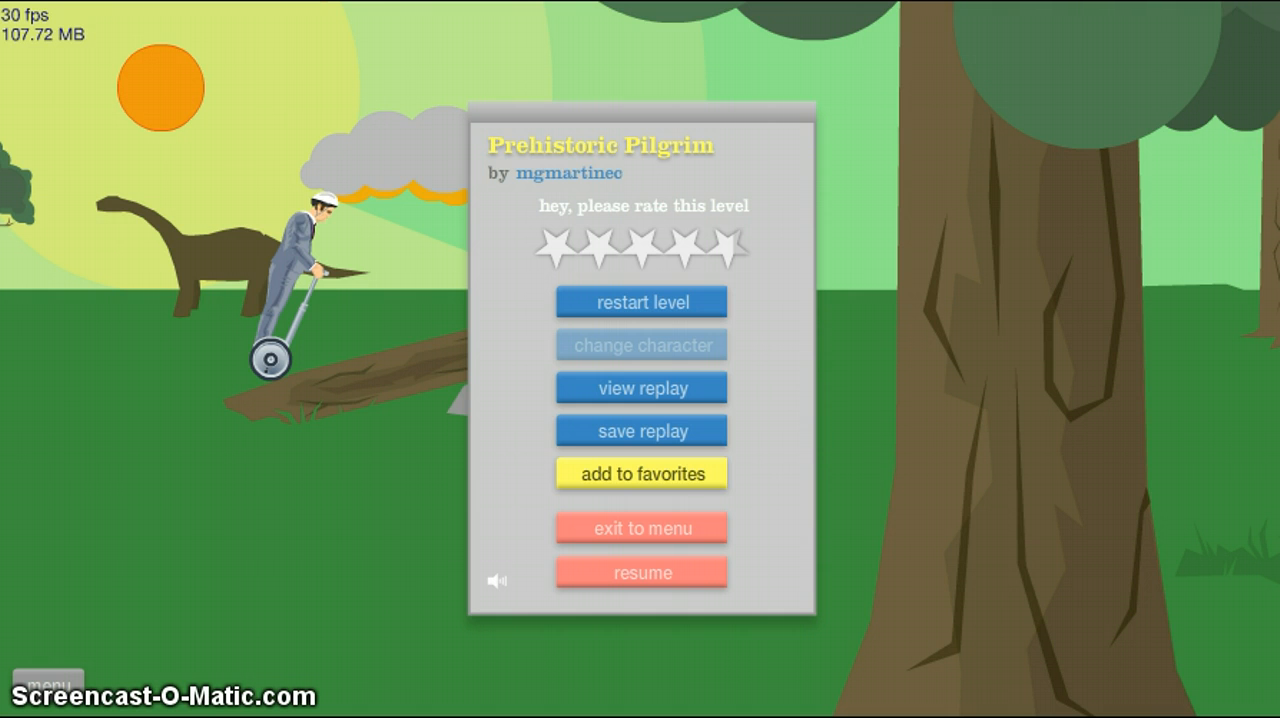
# - Resume riding, crash beside the spinosaurus, and pause the game
pyautogui.click(641, 572)
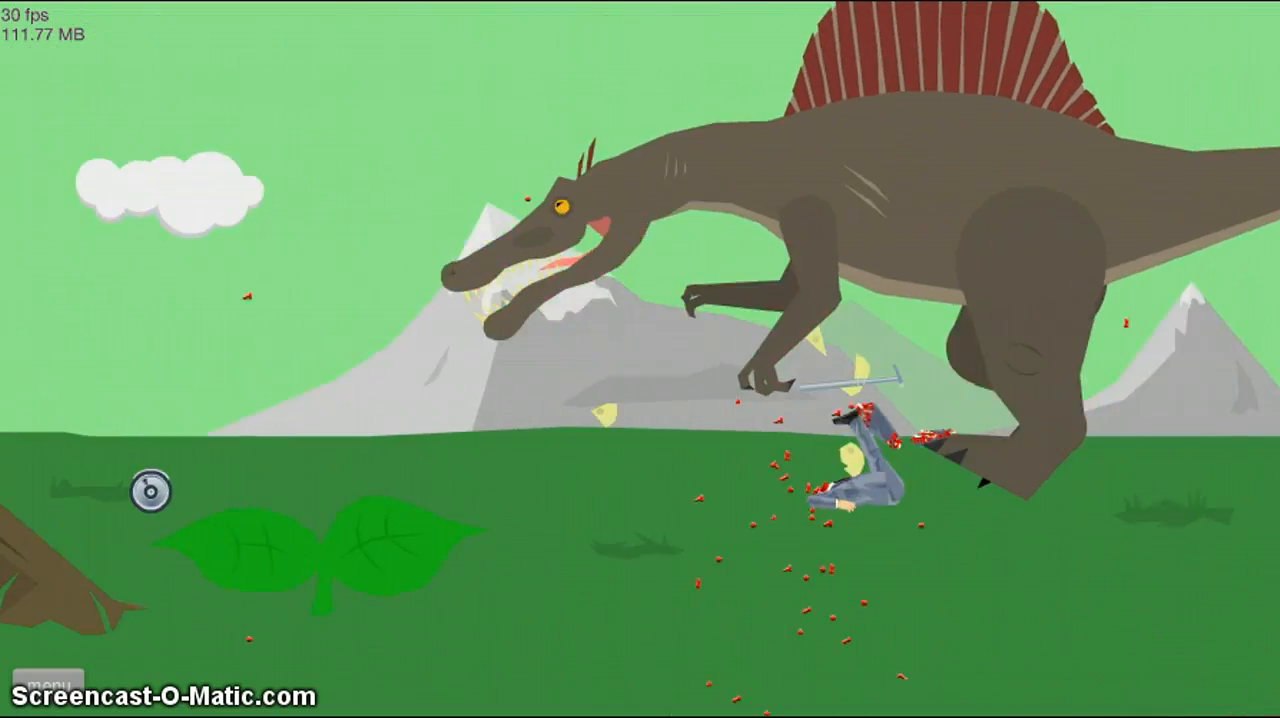
pyautogui.click(48, 680)
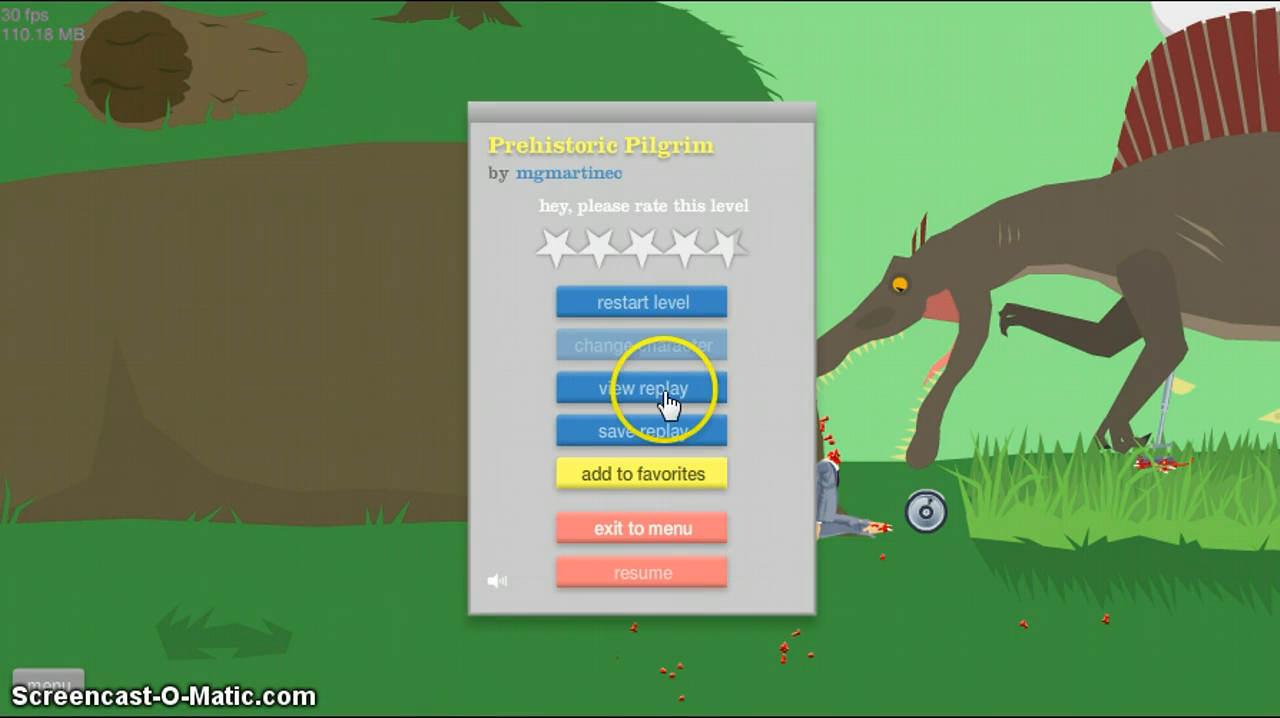
pyautogui.moveTo(625, 308)
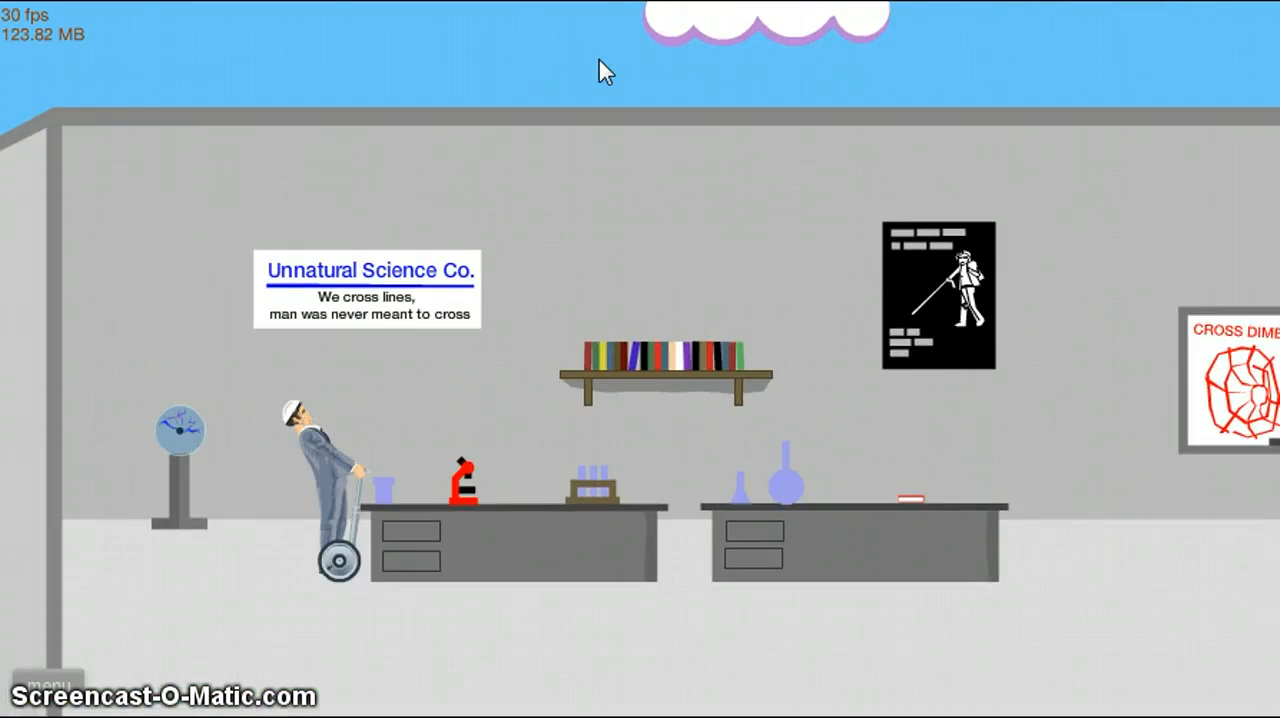
# - Ride through the Unnatural Science Co. laboratory to finish in 151.30 seconds
pyautogui.hscroll(3)
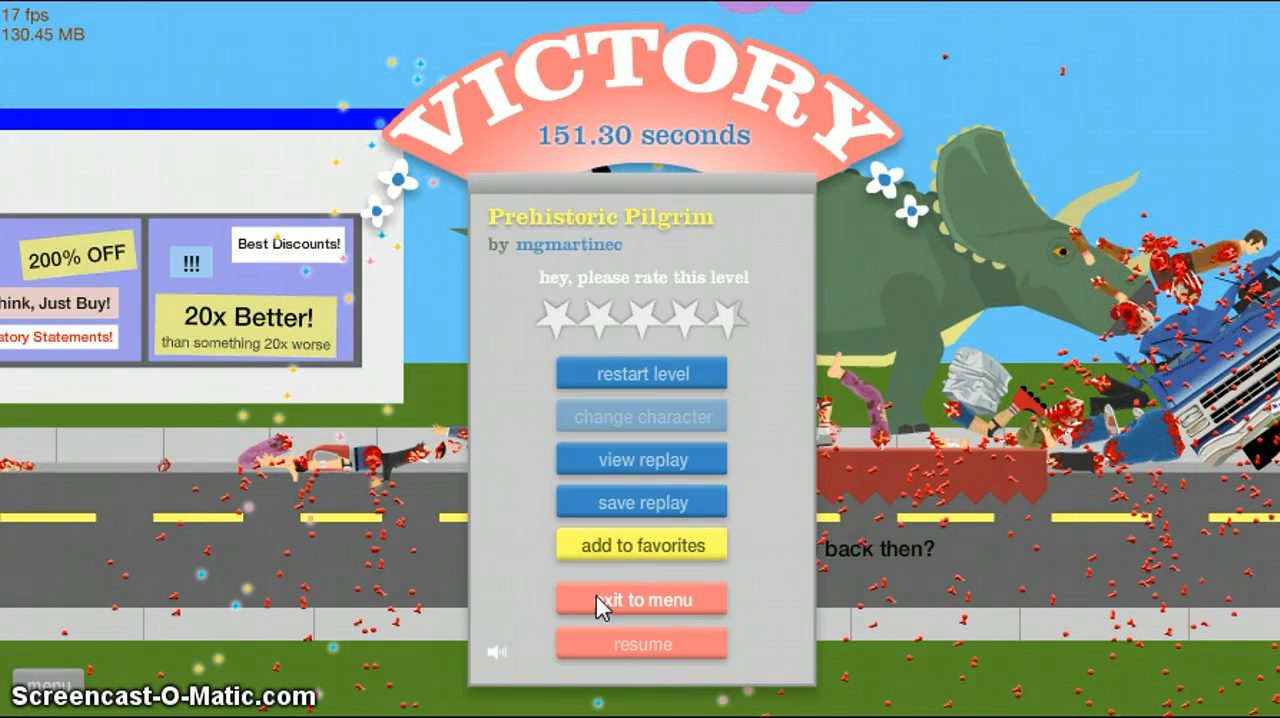
# - Exit the victory screen and pick Crime City by Gh0stRider from Featured Levels
pyautogui.click(641, 598)
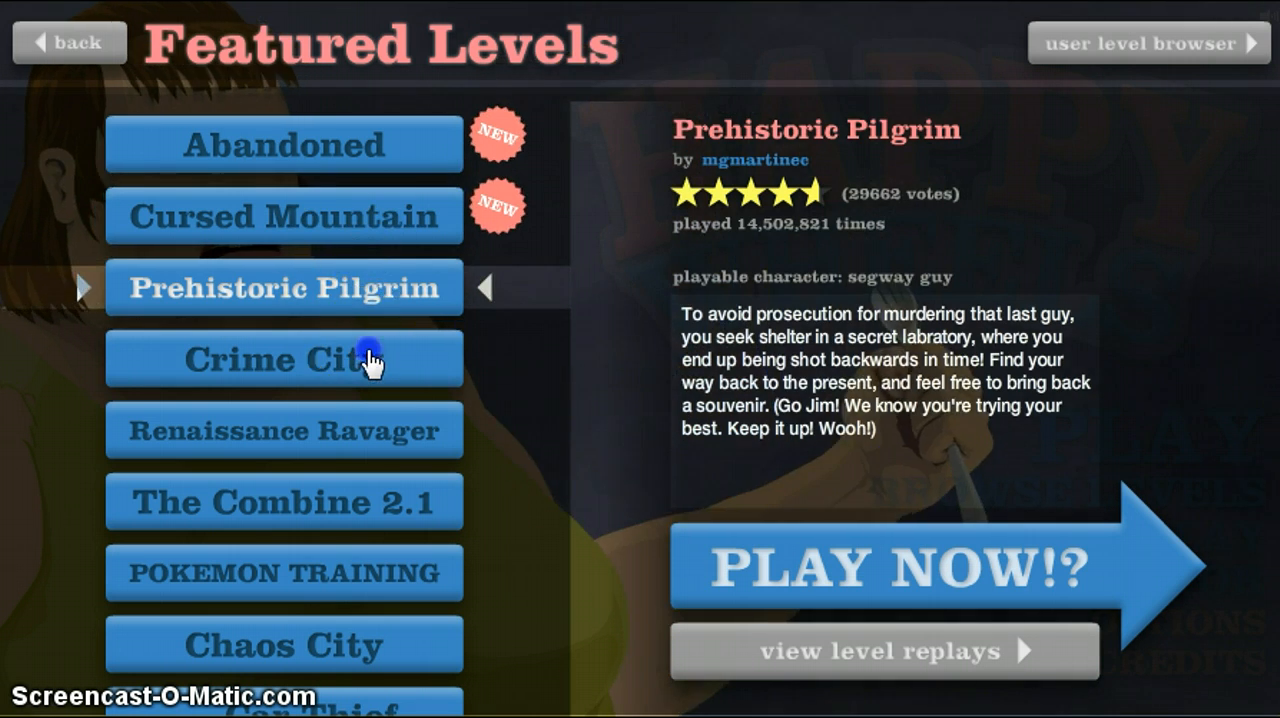
pyautogui.click(283, 358)
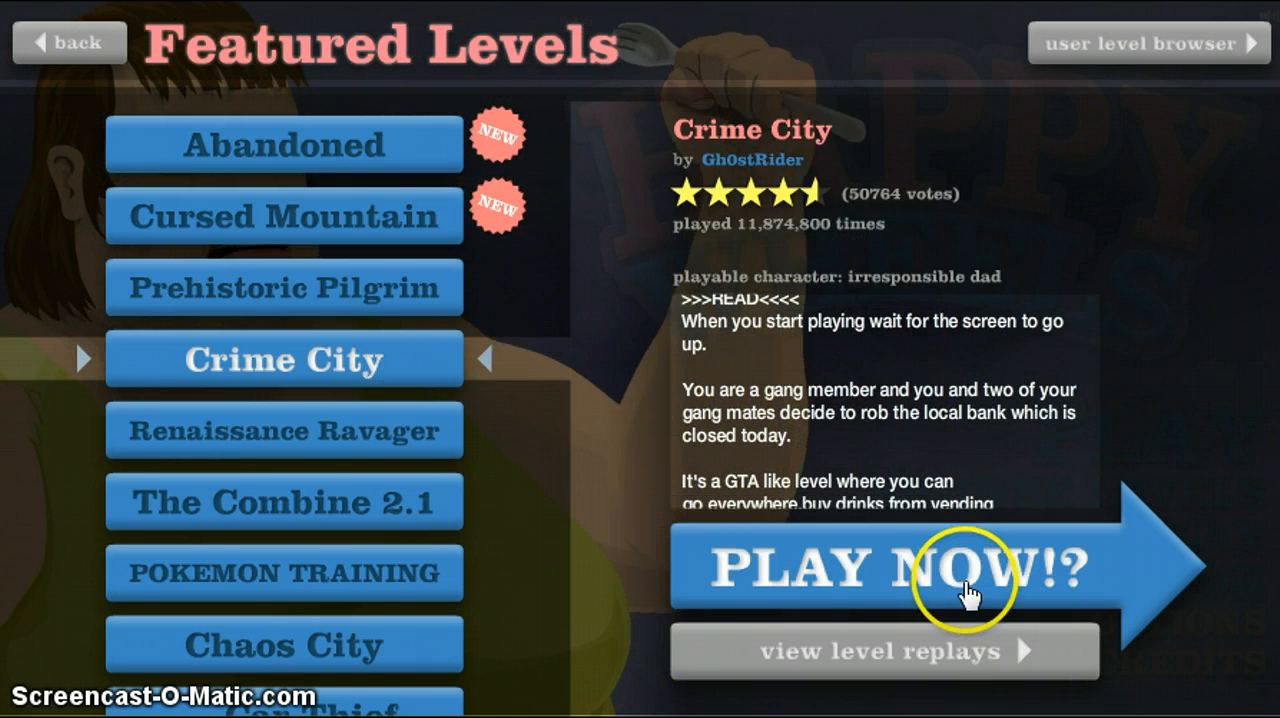
pyautogui.click(965, 570)
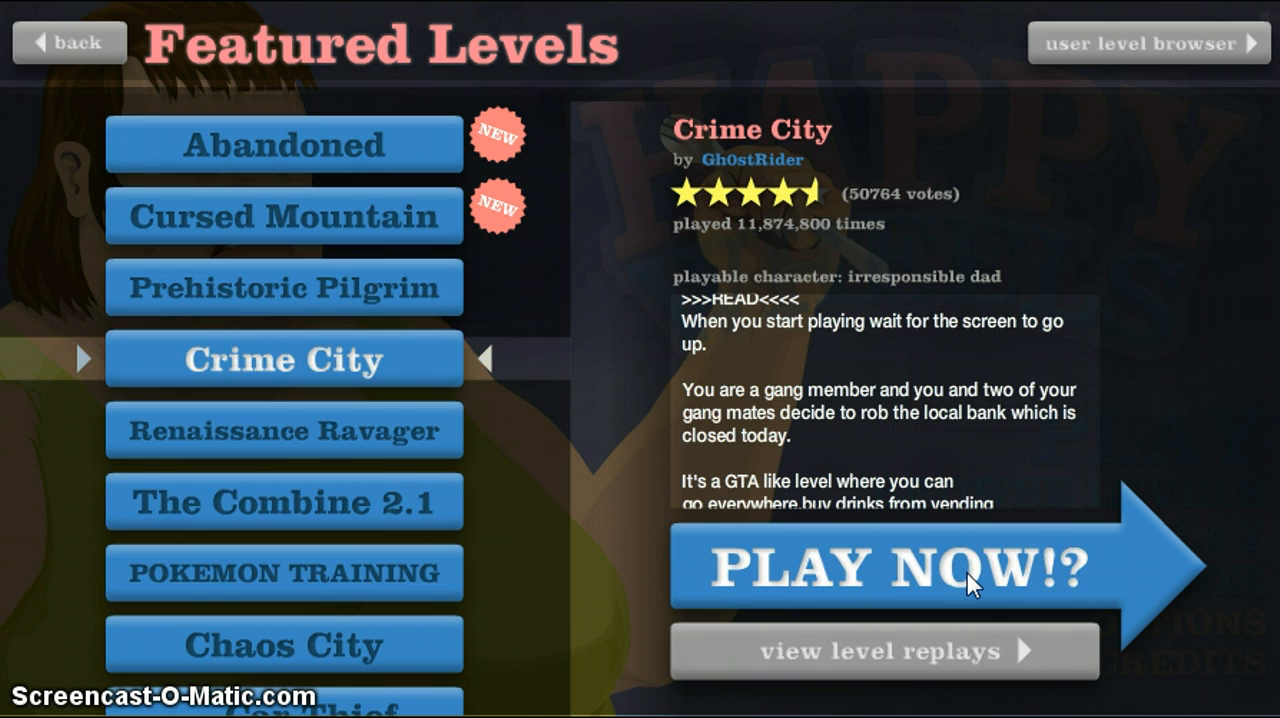
pyautogui.click(900, 568)
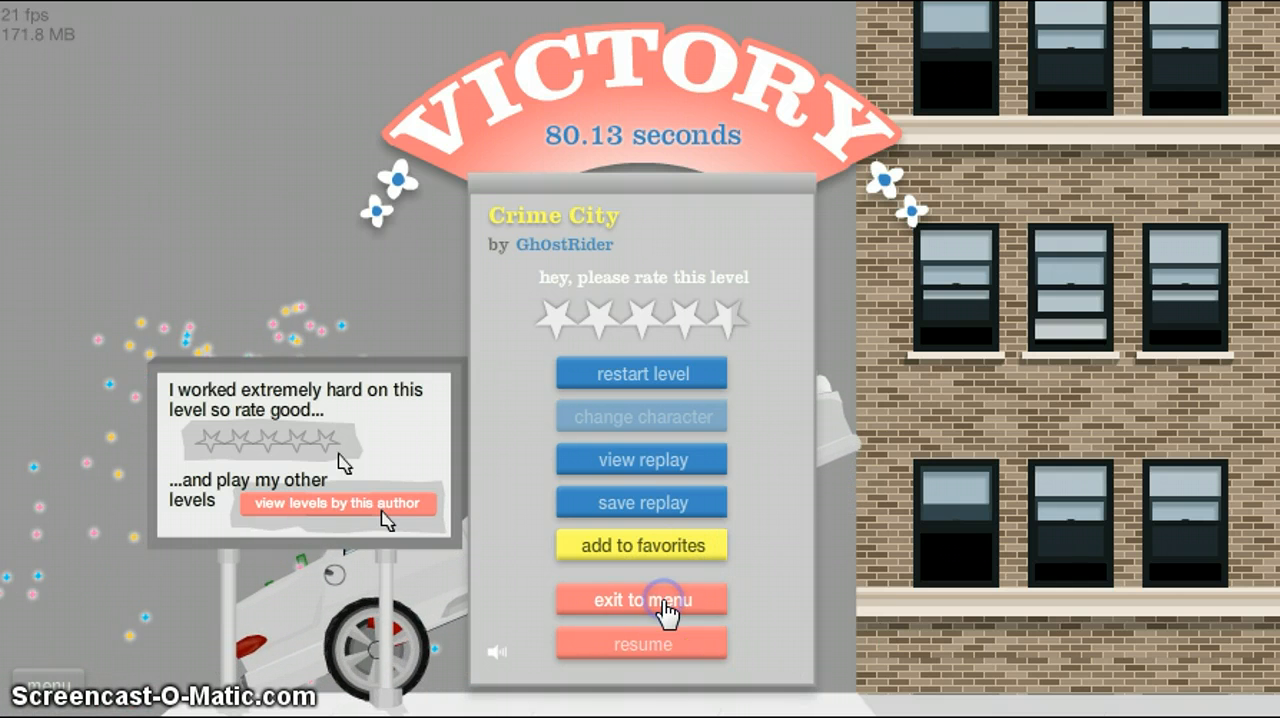
pyautogui.click(642, 600)
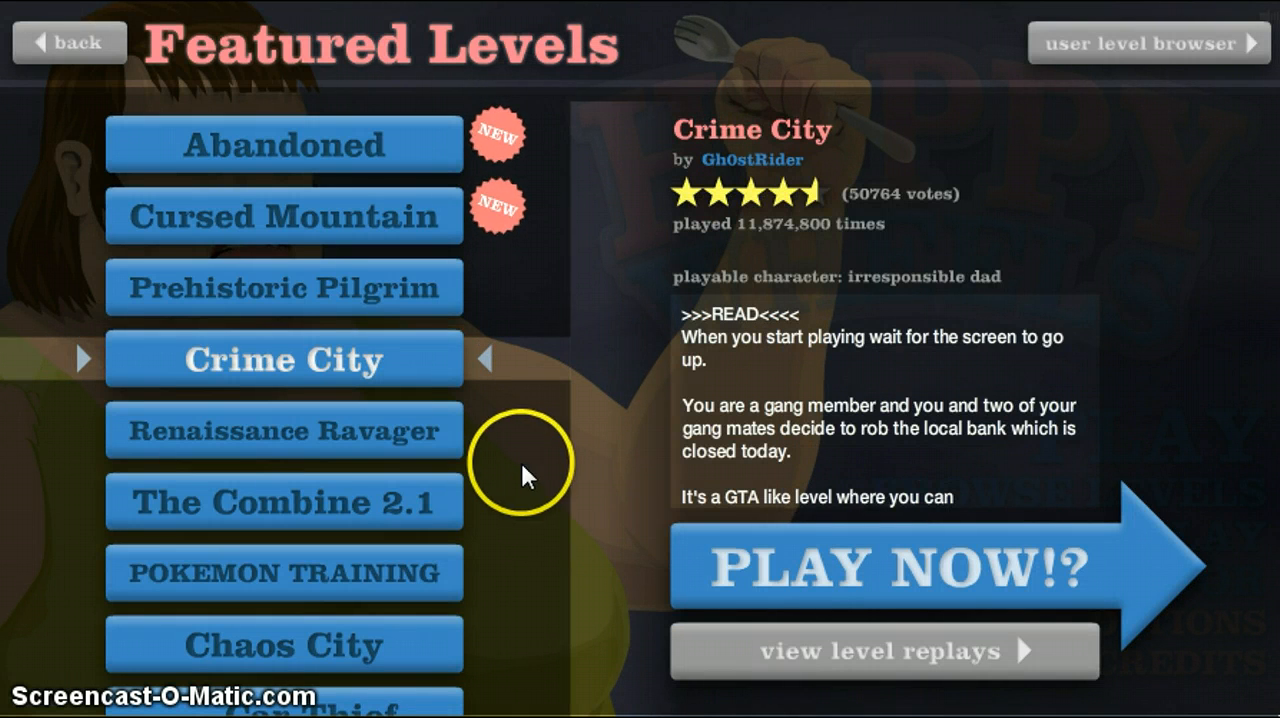
pyautogui.moveTo(310, 447)
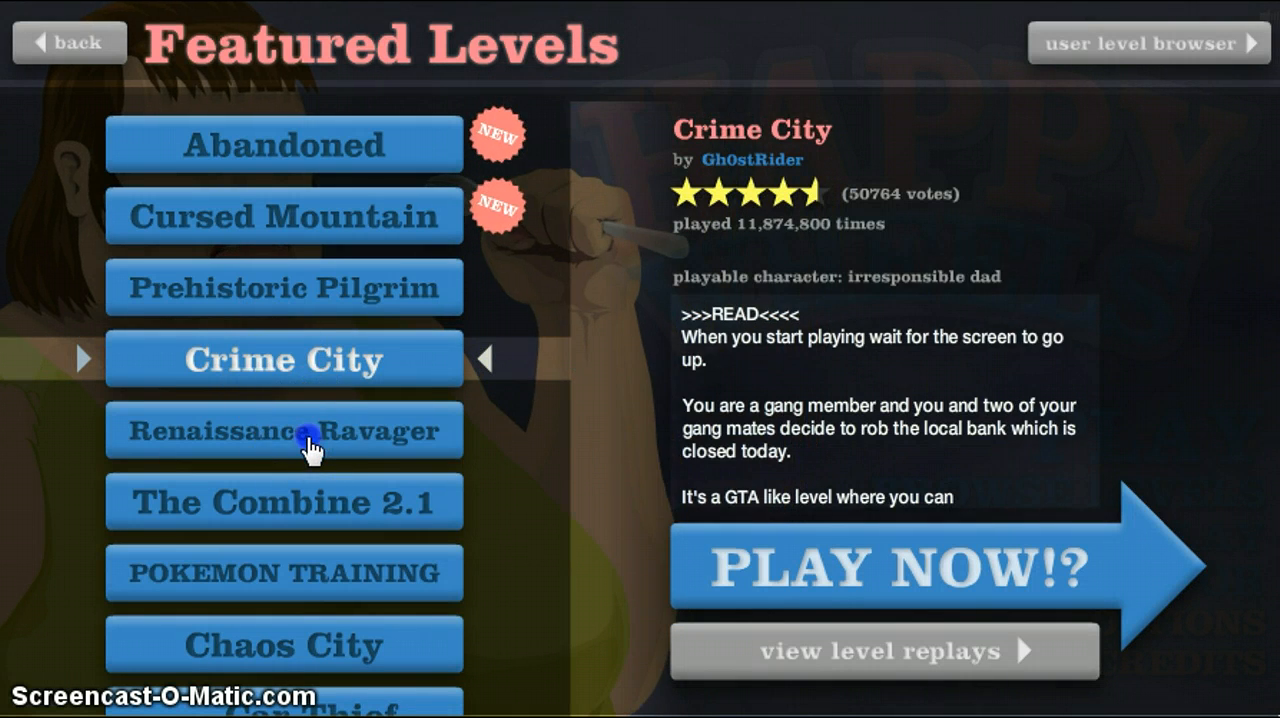
pyautogui.click(284, 430)
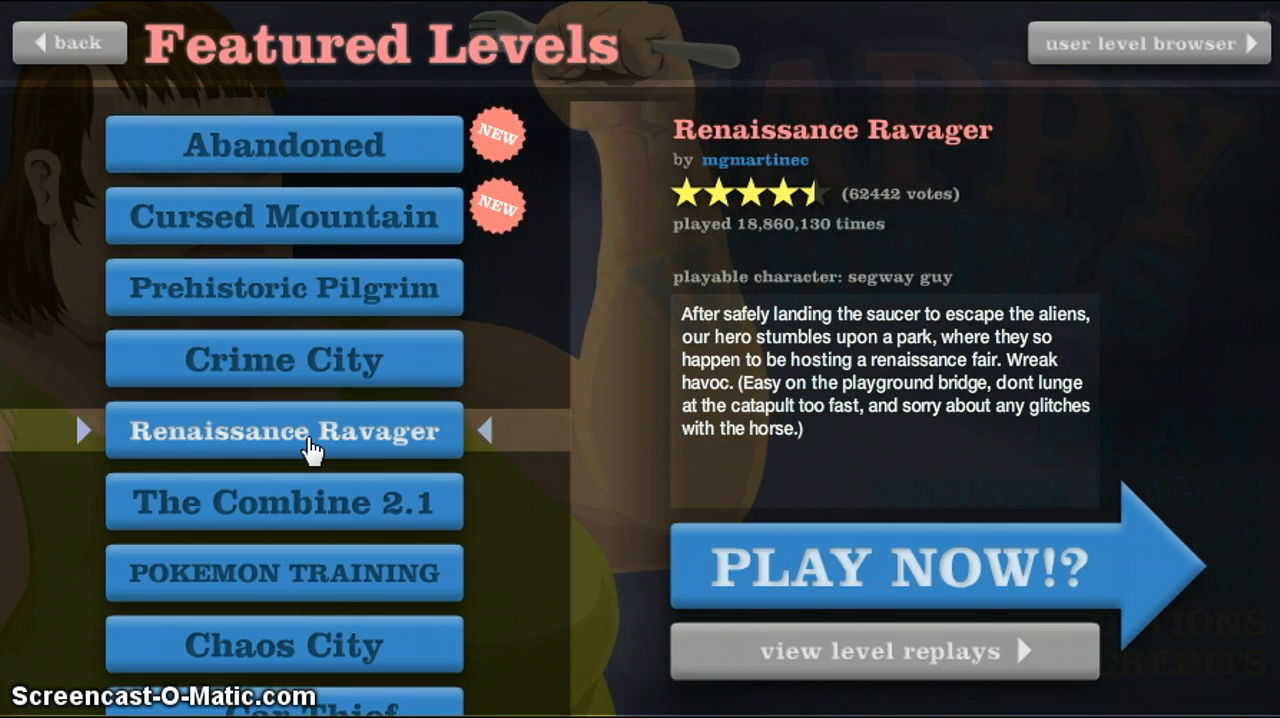
pyautogui.moveTo(265, 520)
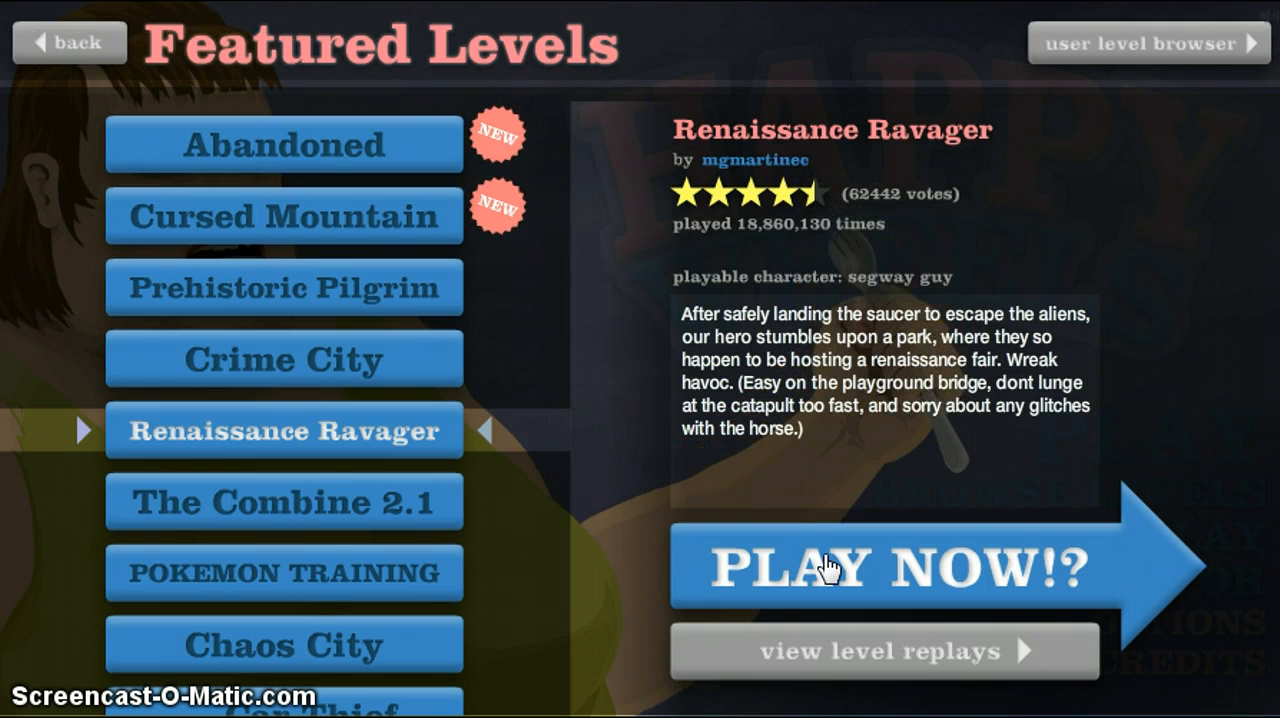
# - Start Renaissance Ravager with Segway Guy and pause at the fairground scene
pyautogui.click(880, 568)
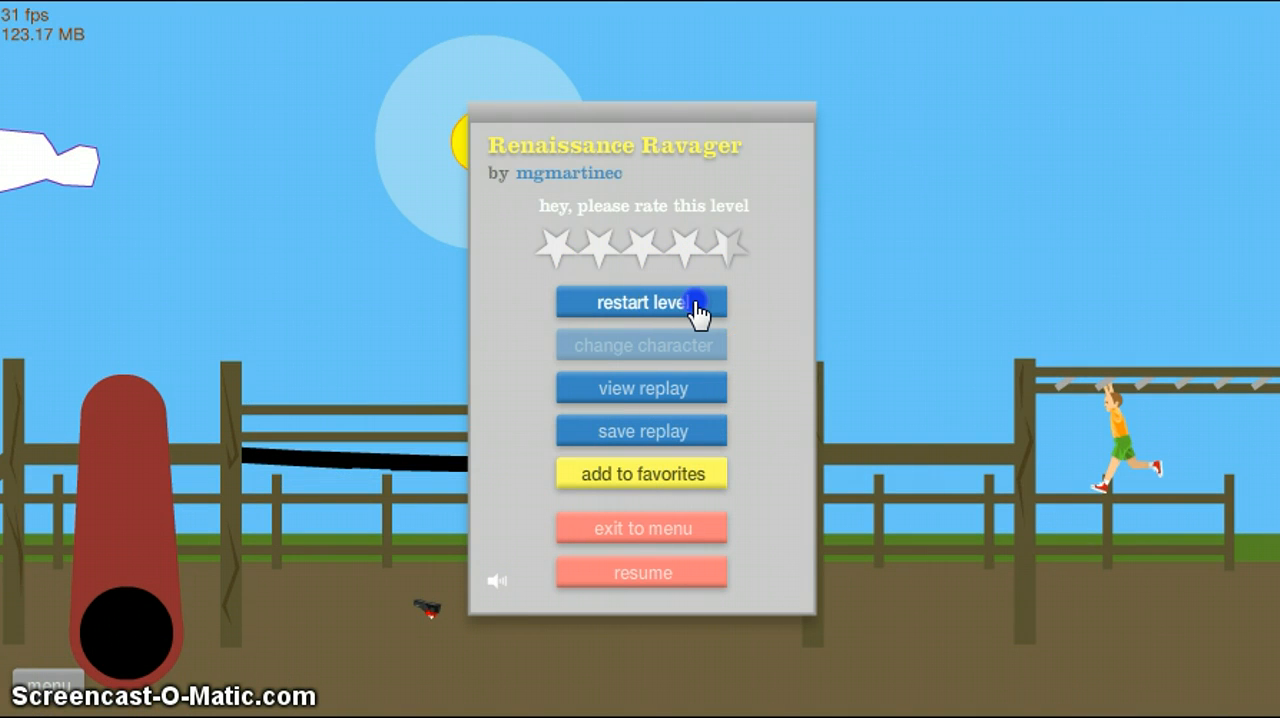
# - Restart Renaissance Ravager and replay until pausing over open sky
pyautogui.click(641, 302)
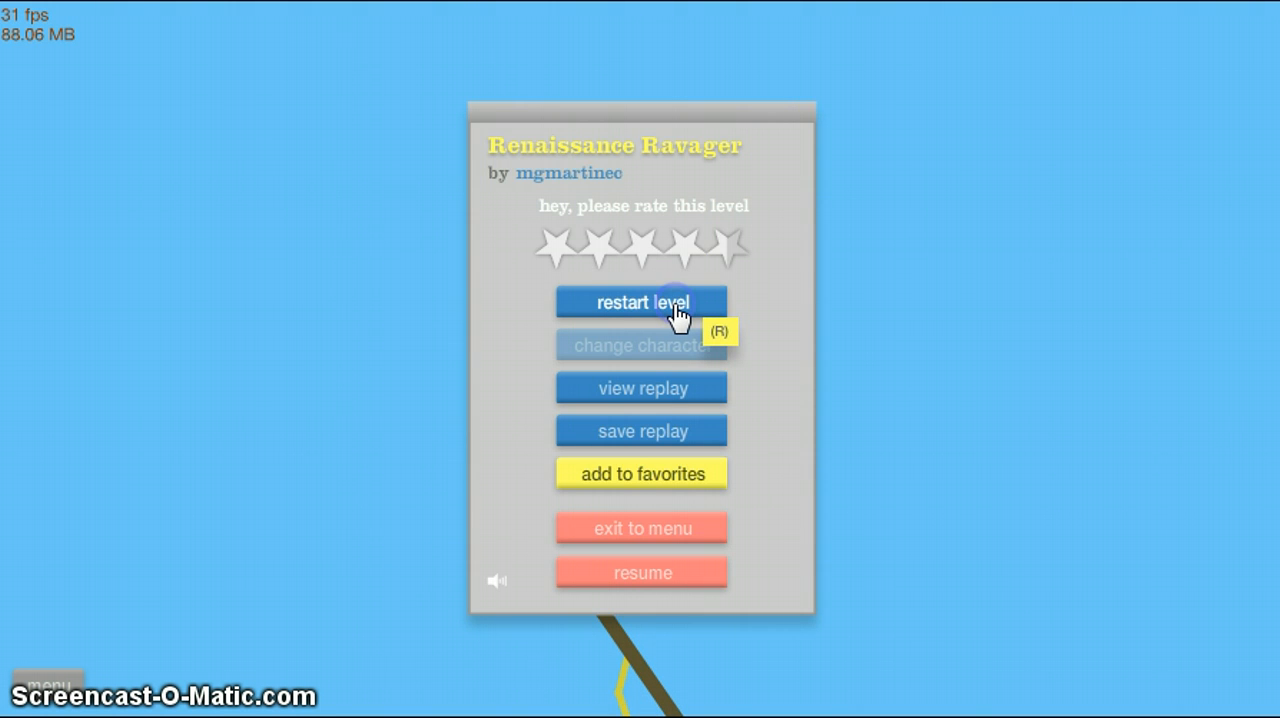
# - Restart and ride to the stone castle by the wooden bridge, then pause
pyautogui.click(641, 302)
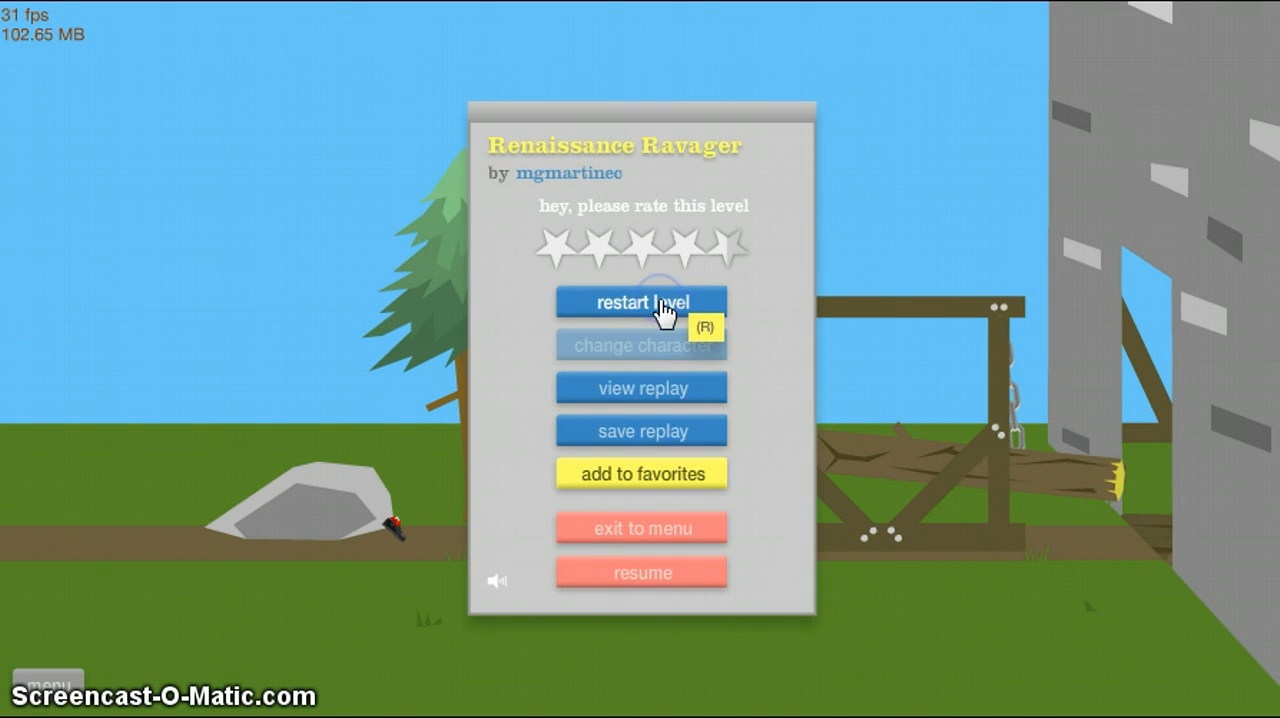
# - Ride to the knights and catapult, then restart back at Jermombo State Park
pyautogui.click(641, 302)
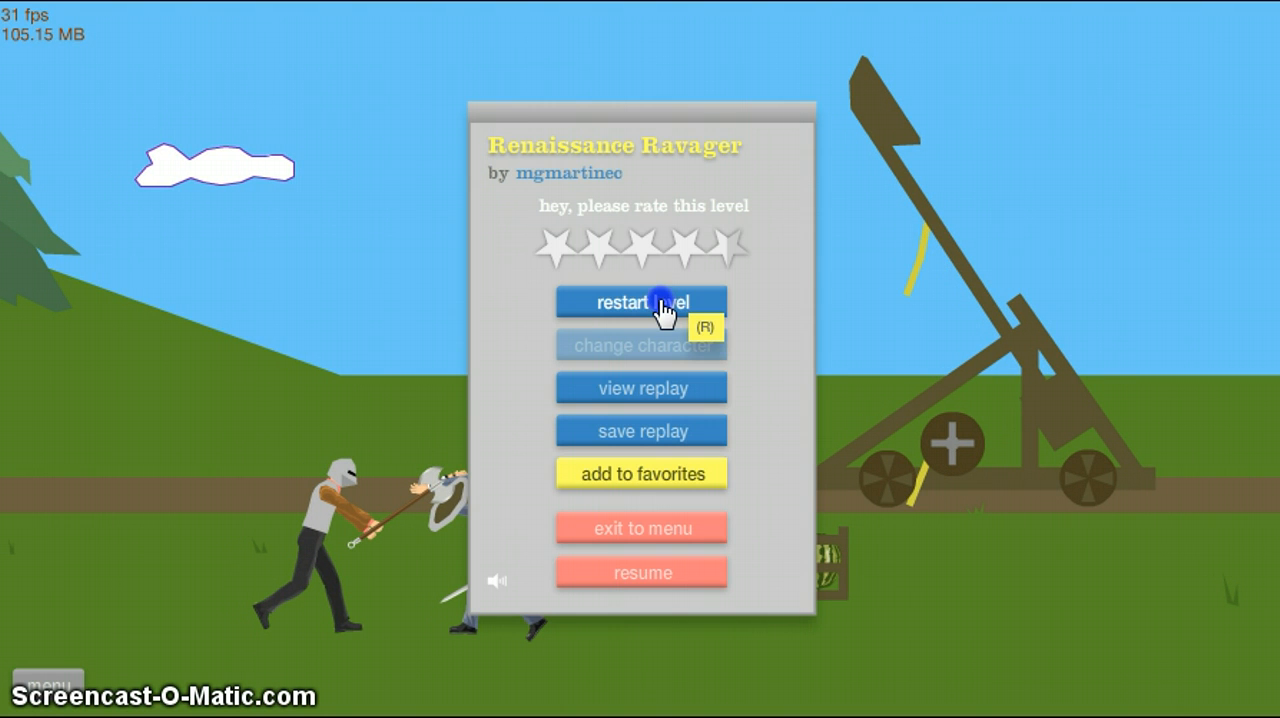
pyautogui.click(641, 302)
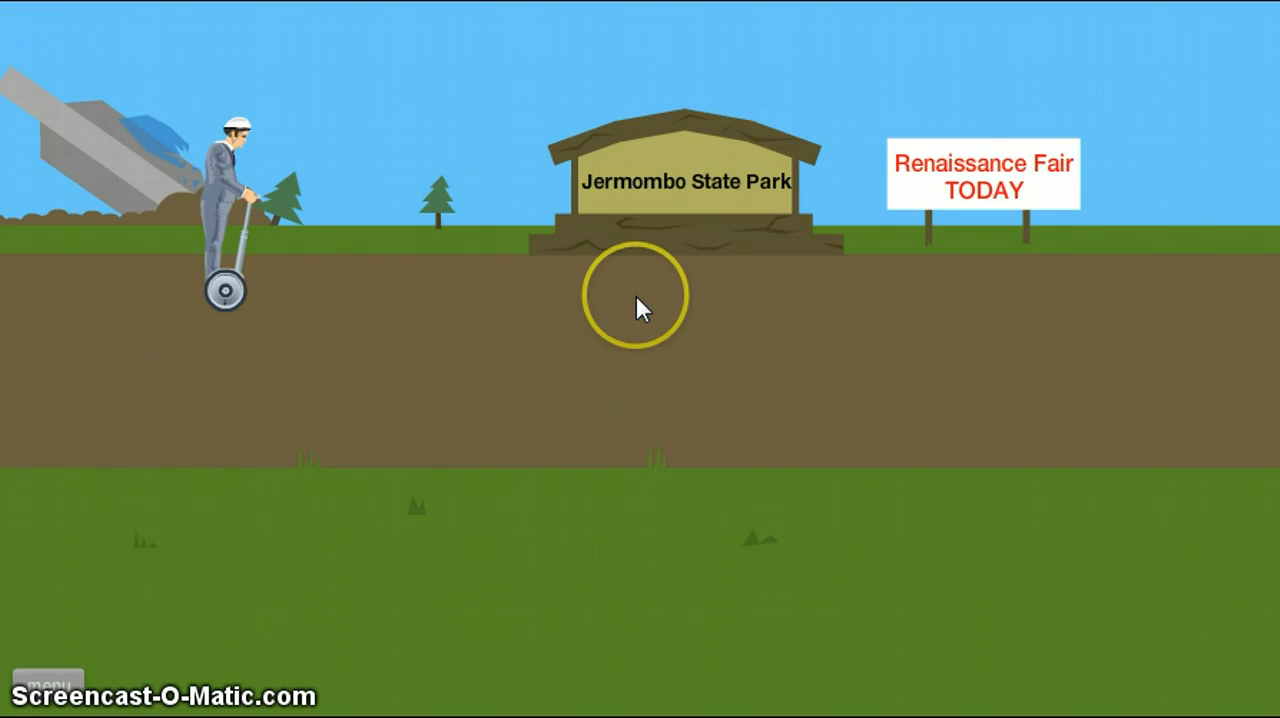